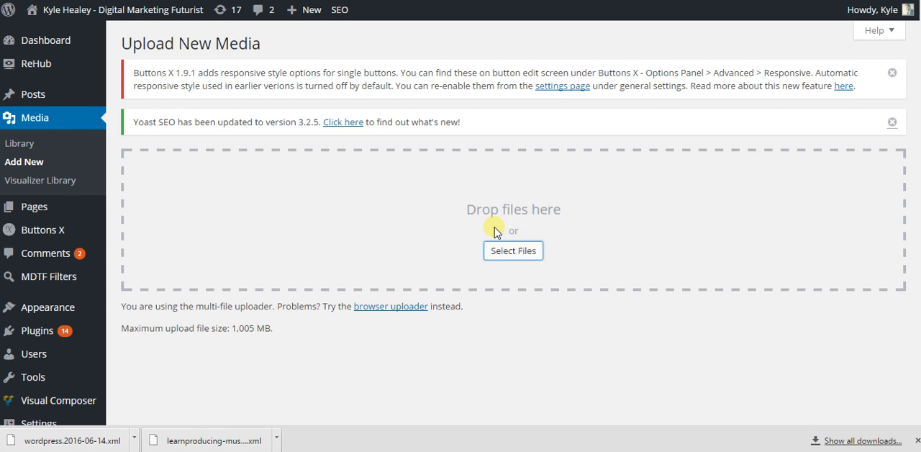
mouse_move(512, 262)
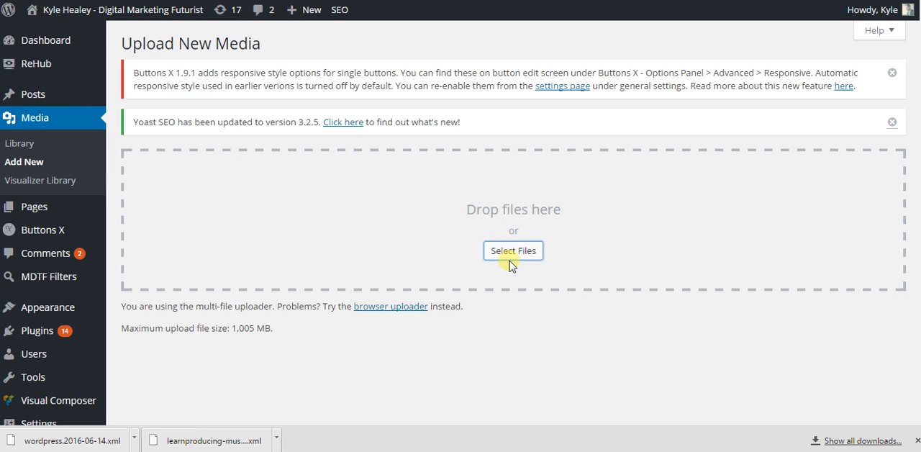
mouse_move(22, 154)
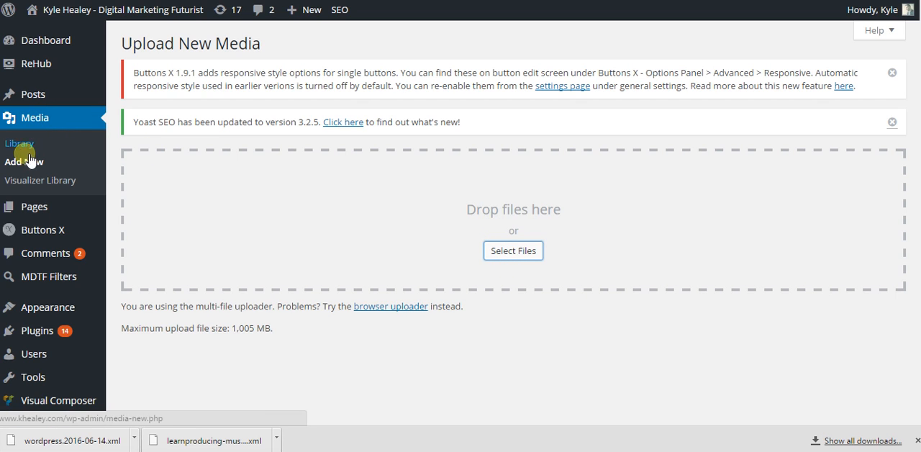
Upload the HUSTLE JPG from the computer so it lists beneath the uploader on Upload New Media.
click(23, 161)
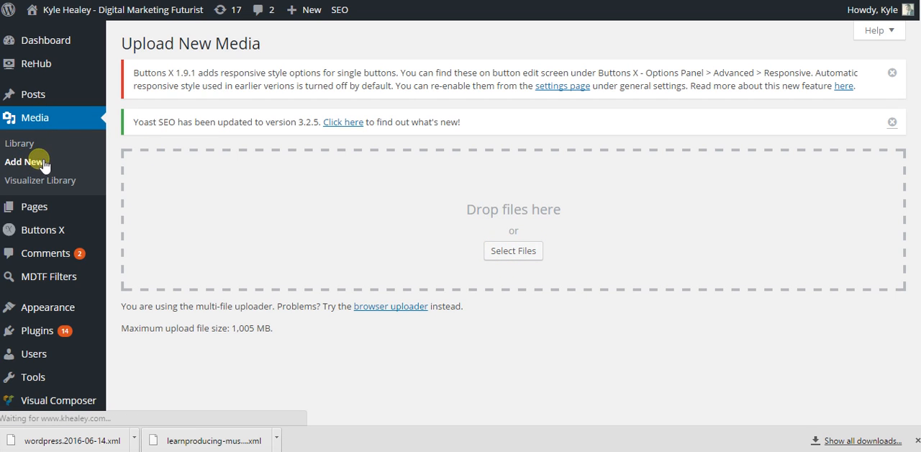
scroll(down, 3)
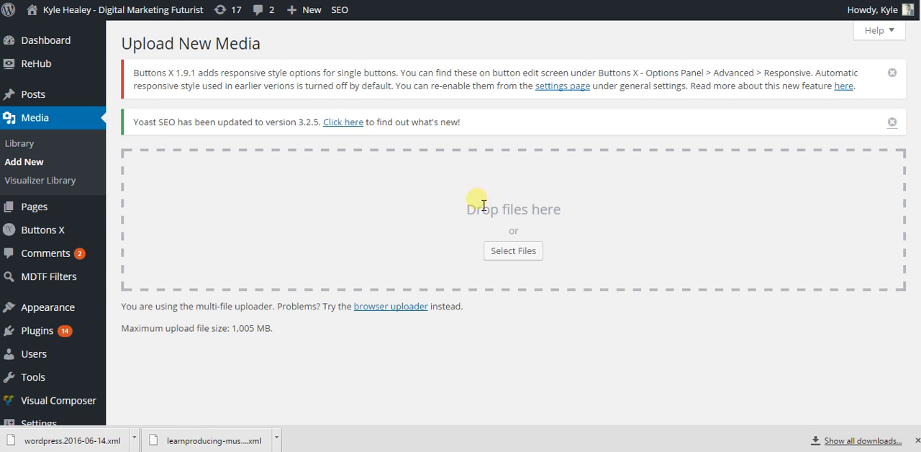
click(513, 250)
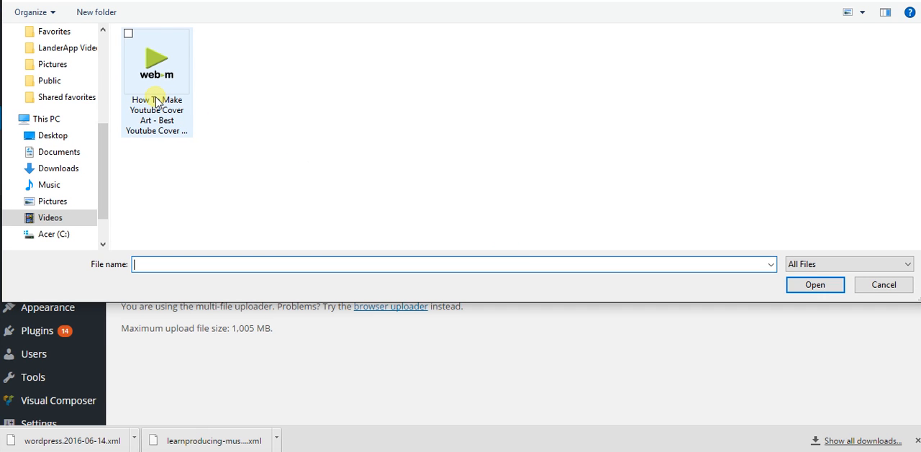
mouse_move(163, 116)
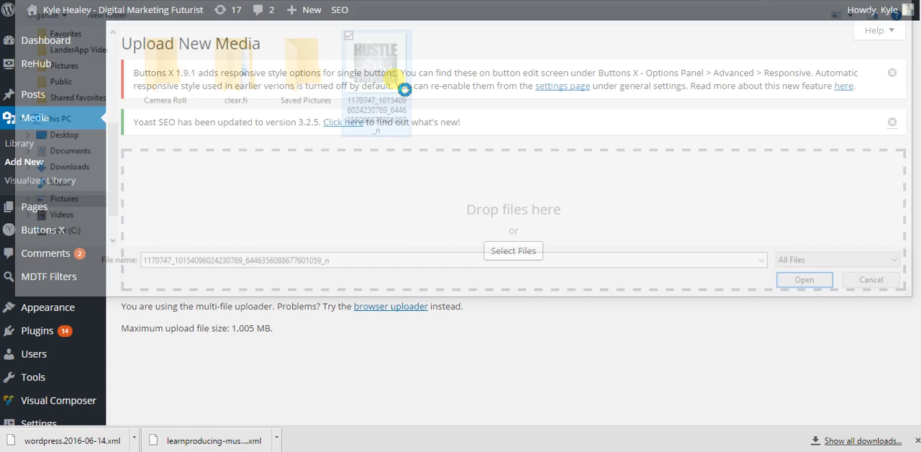
click(804, 280)
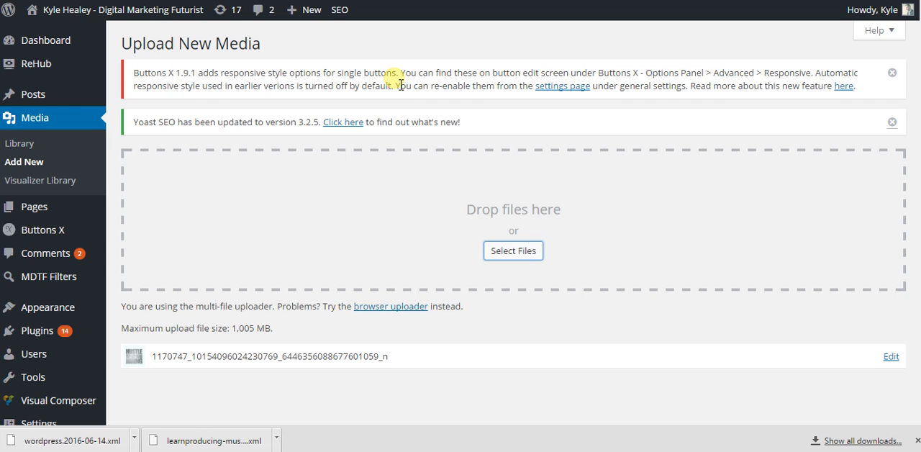
mouse_move(420, 112)
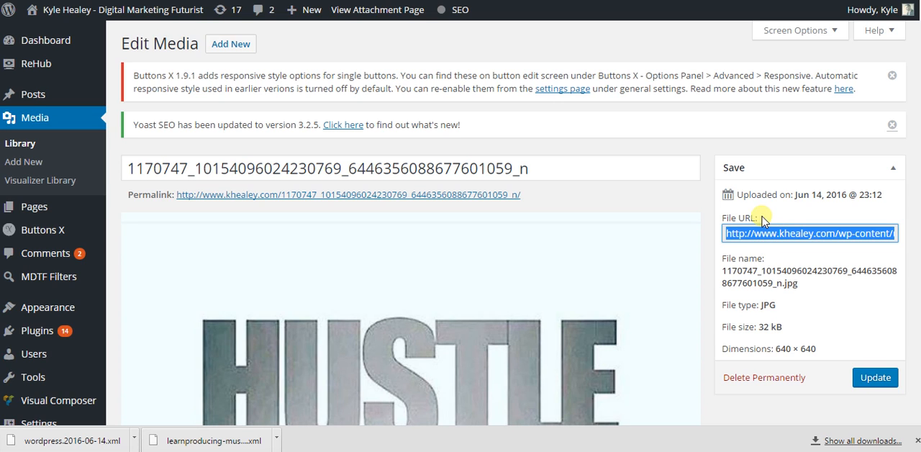
mouse_move(763, 217)
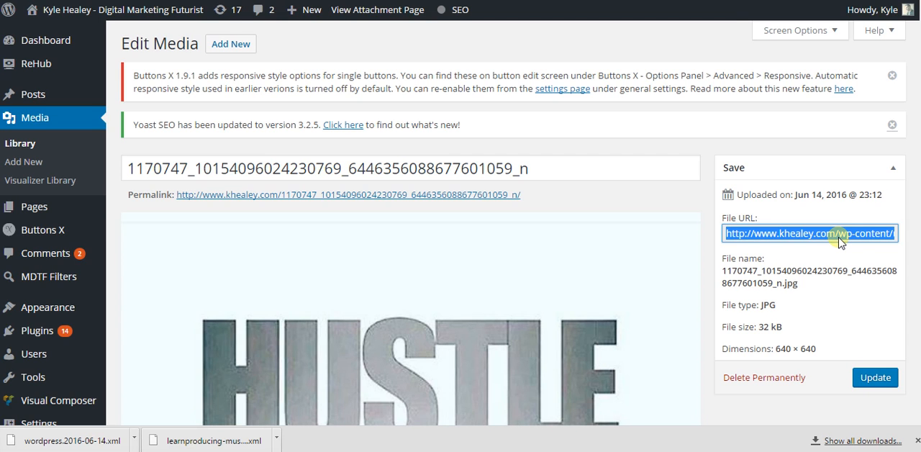
mouse_move(808, 187)
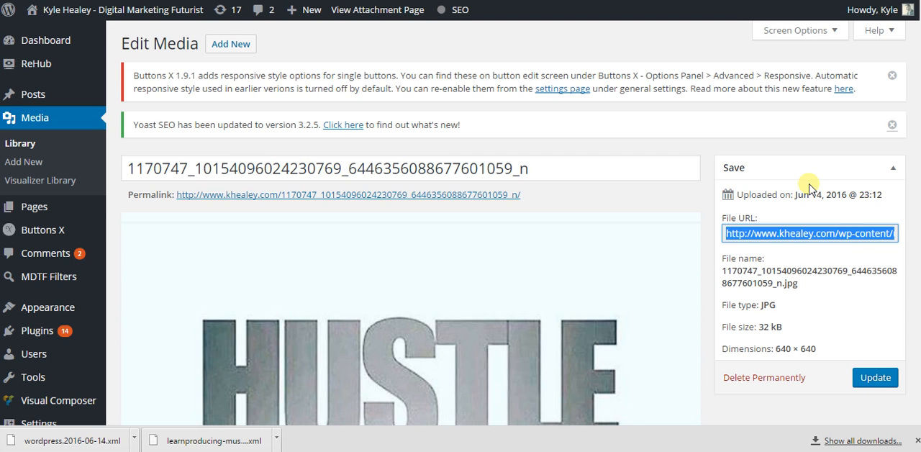
Scroll down the Edit Media page to reach the HUSTLE image's File URL details.
scroll(down, 3)
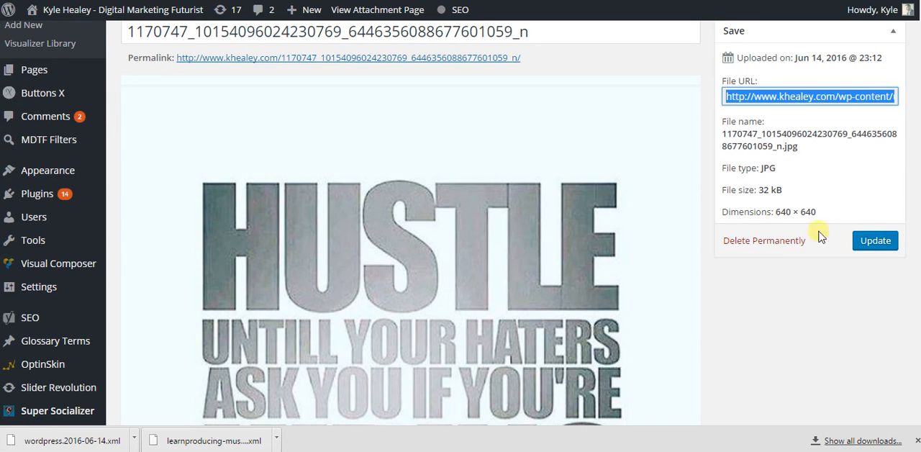
mouse_move(581, 449)
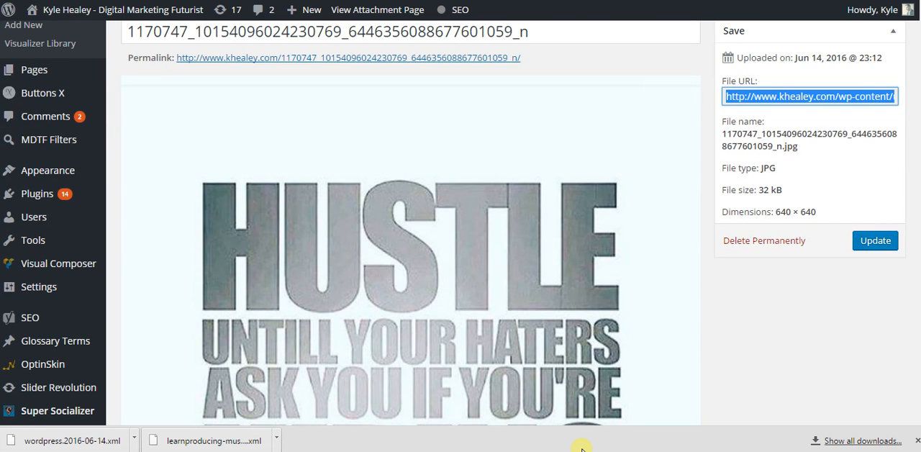